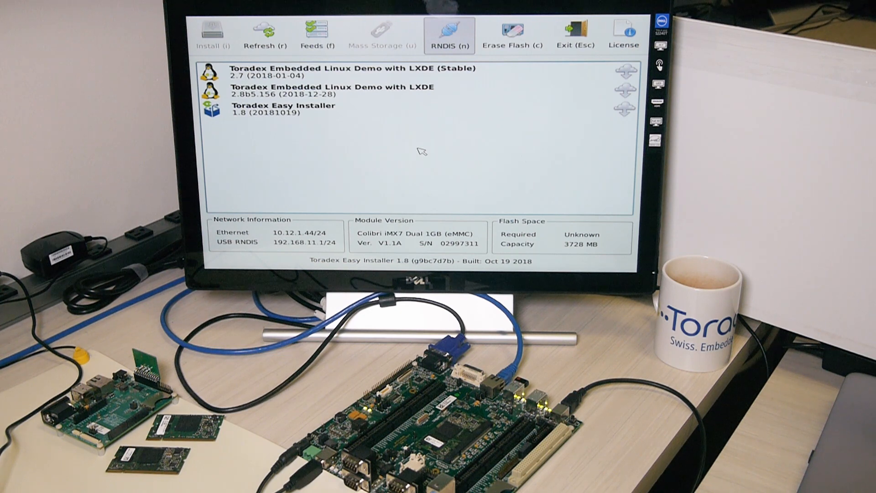
{"action": "mouse_move", "coordinate": [191, 19]}
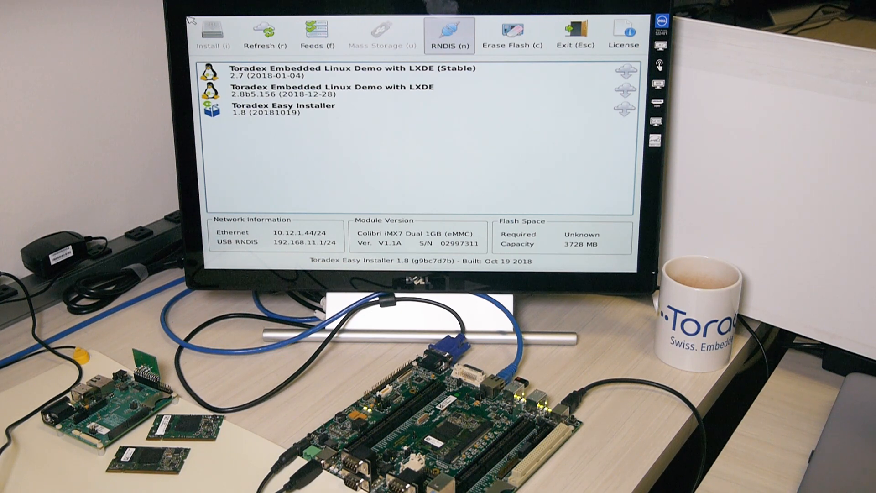
Step: Enable the Toradex Continuous Integration Server (testing) feed and reload the image list
{"action": "left_click", "coordinate": [317, 32]}
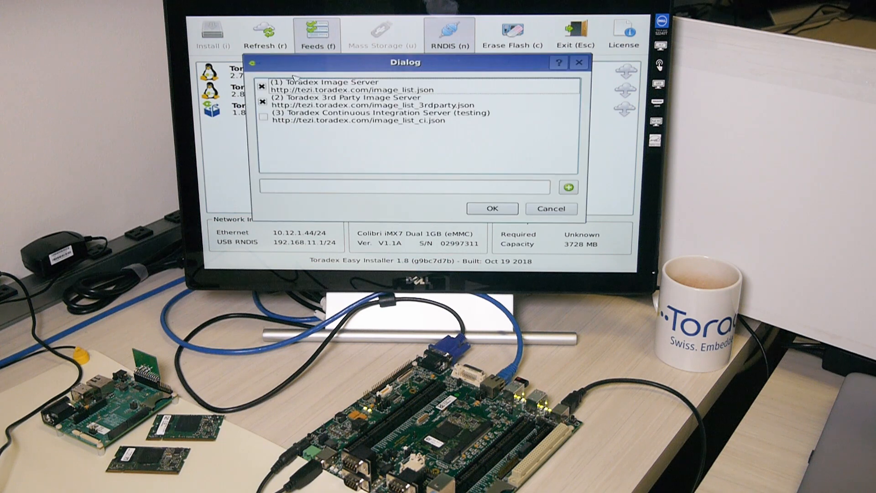
{"action": "left_click", "coordinate": [262, 117]}
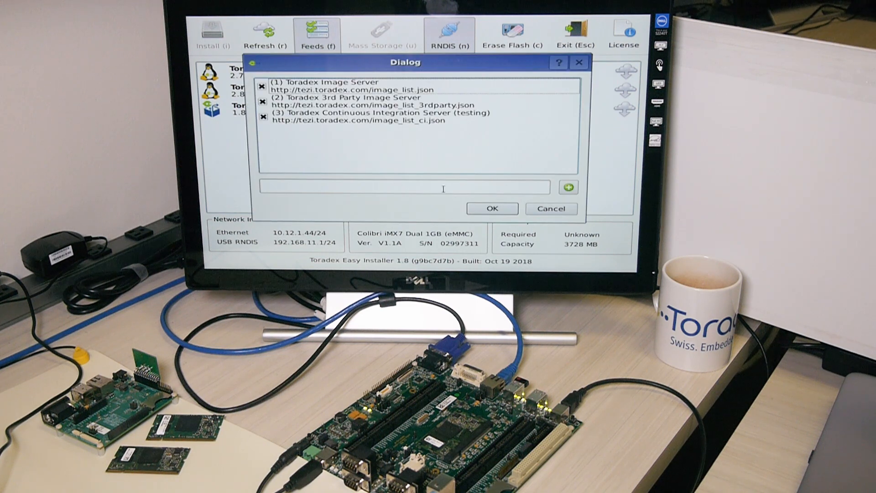
{"action": "left_click", "coordinate": [491, 208]}
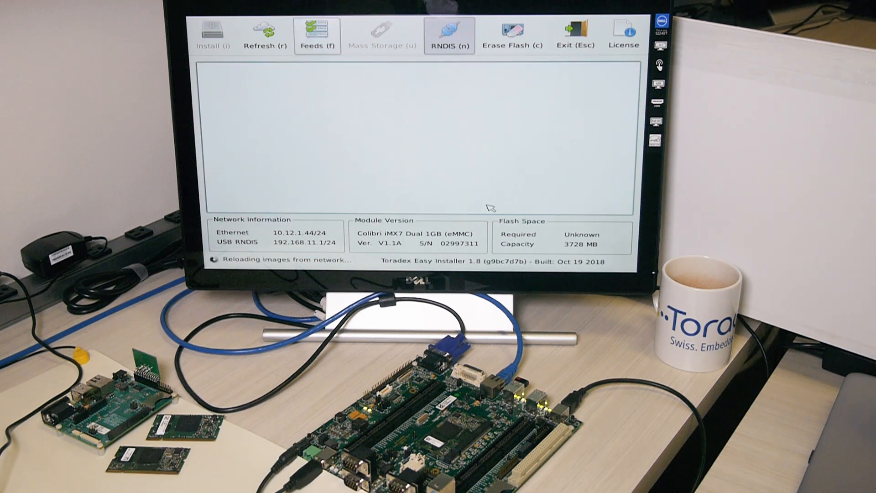
{"action": "mouse_move", "coordinate": [508, 184]}
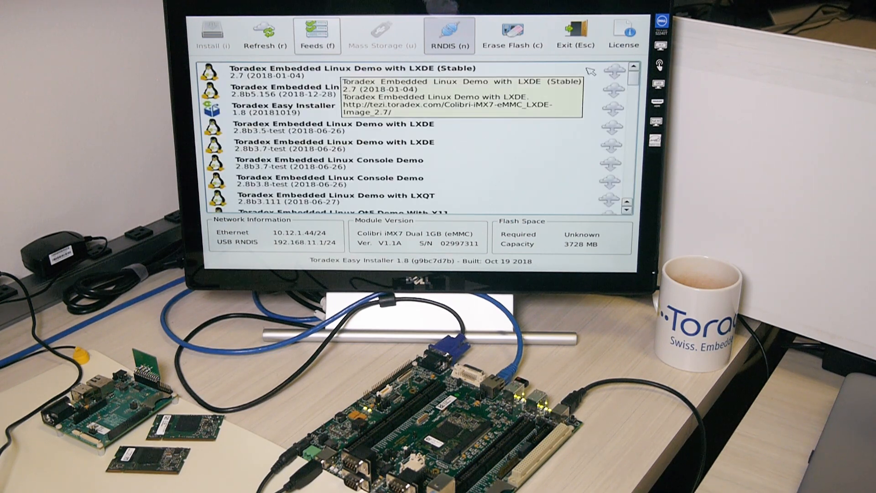
{"action": "mouse_move", "coordinate": [635, 89]}
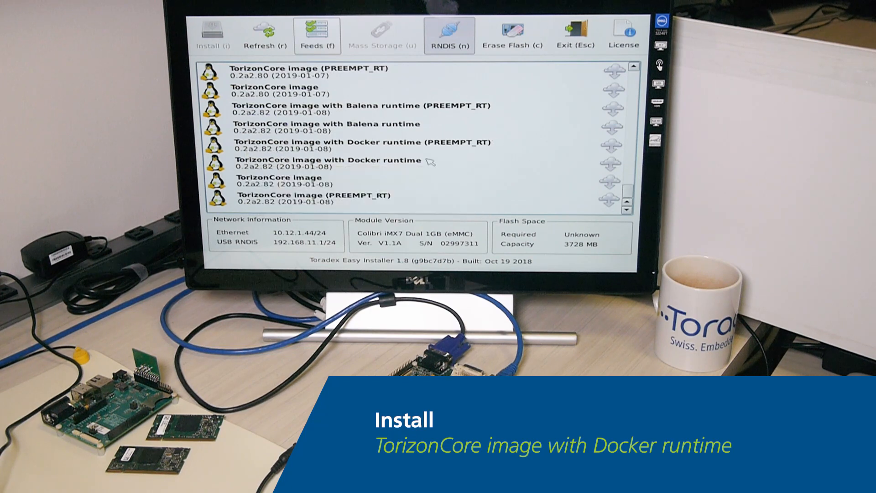
Step: Install 'TorizonCore image with Docker runtime', overwrite the internal flash, and reboot the module
{"action": "left_click", "coordinate": [327, 163]}
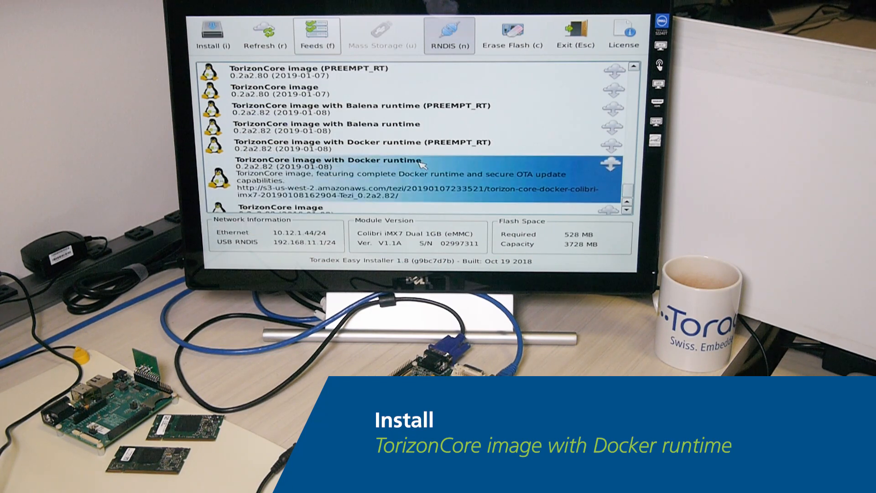
{"action": "left_click", "coordinate": [207, 34]}
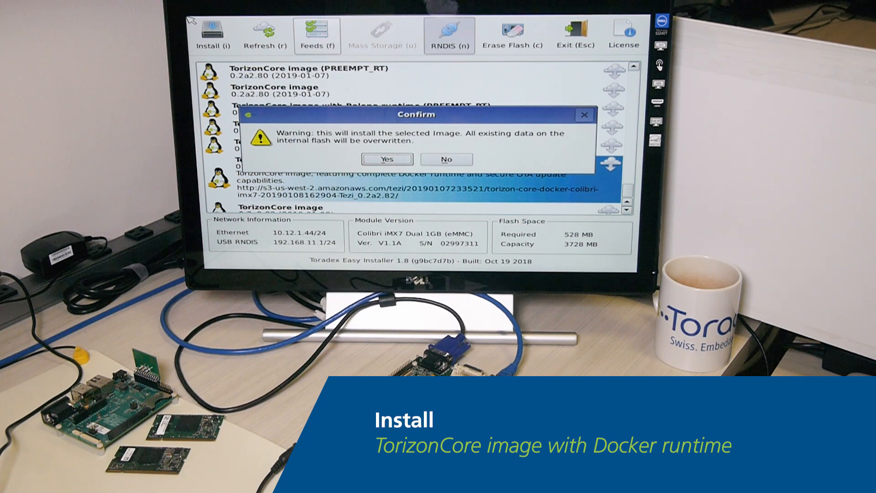
{"action": "left_click", "coordinate": [386, 159]}
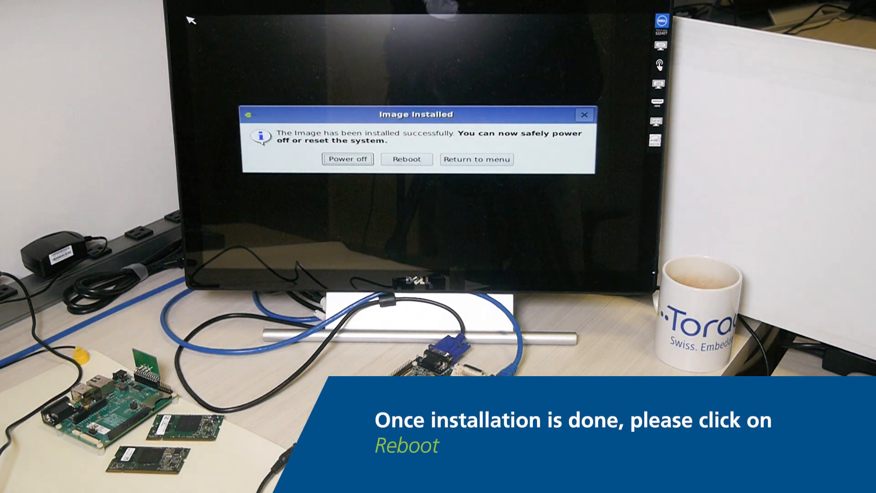
{"action": "mouse_move", "coordinate": [503, 208]}
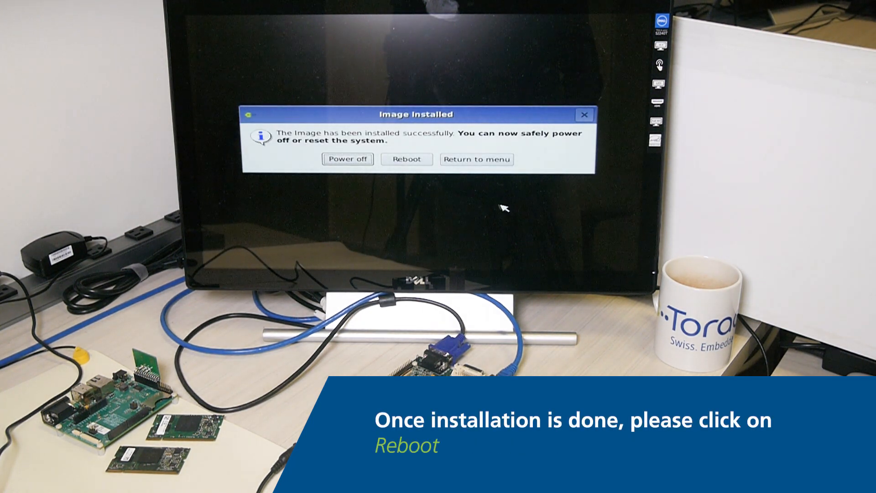
{"action": "left_click", "coordinate": [408, 159]}
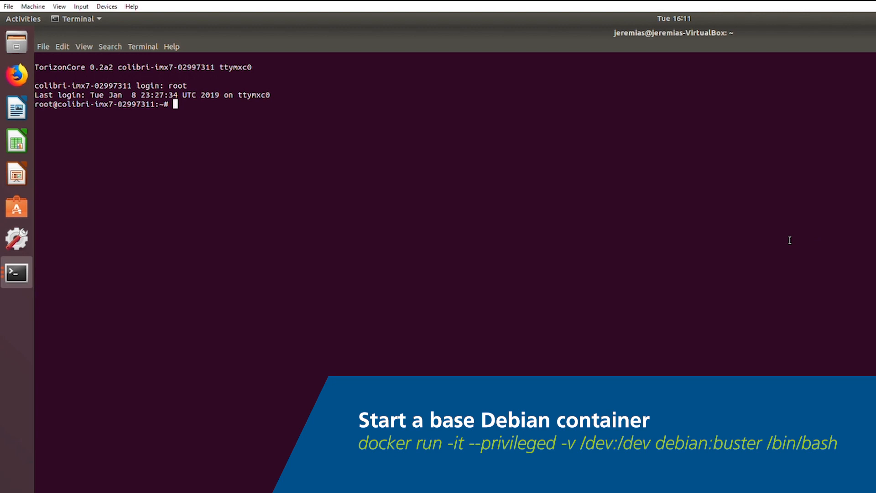
Step: Start a privileged debian:buster container with /dev mounted and a bash root shell
{"action": "type", "text": "docker run -it --privileged -v /dev:/dev debian:buster /bin/bash"}
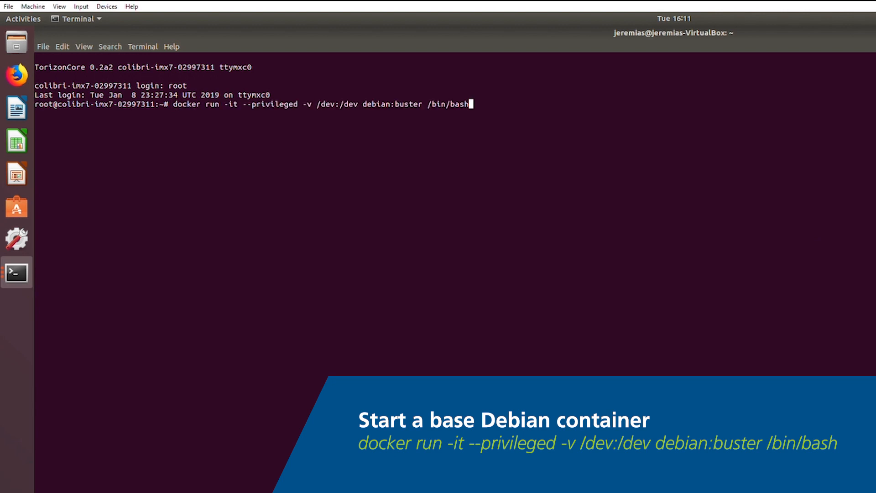
{"action": "key", "text": "Return"}
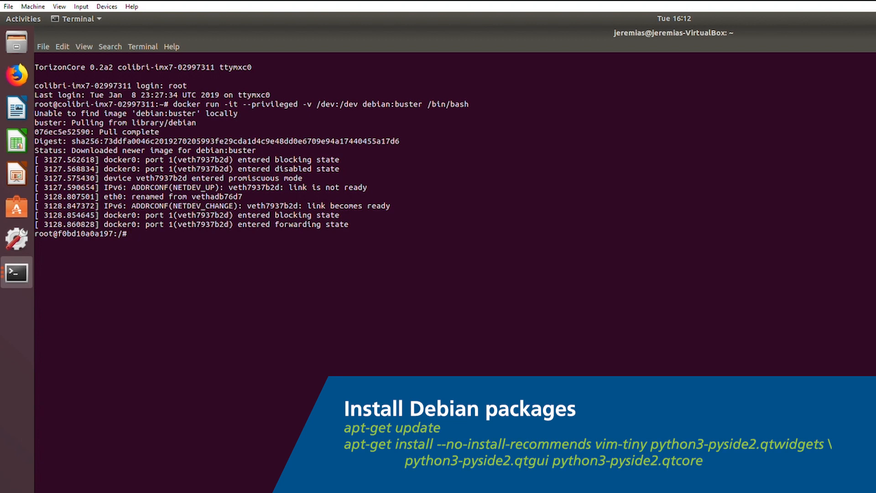
Step: Update package lists and install vim-tiny plus the PySide2 qtwidgets, qtgui and qtcore packages
{"action": "type", "text": "ap-"}
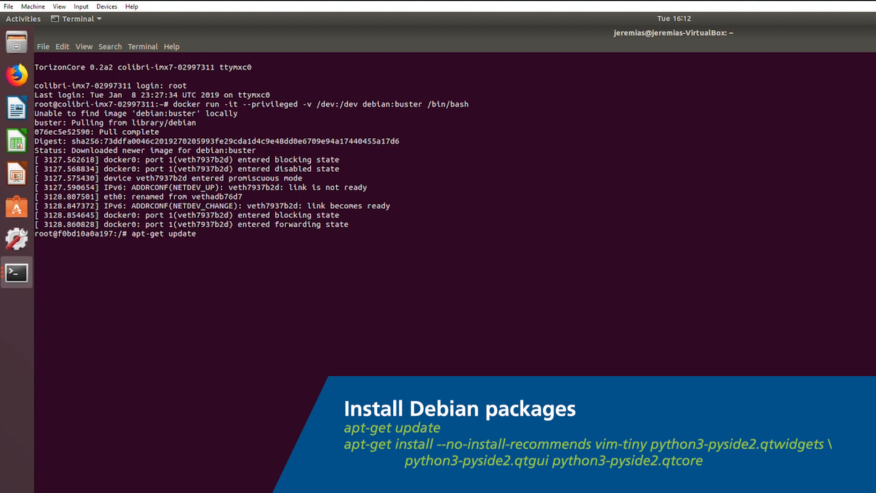
{"action": "key", "text": "Return"}
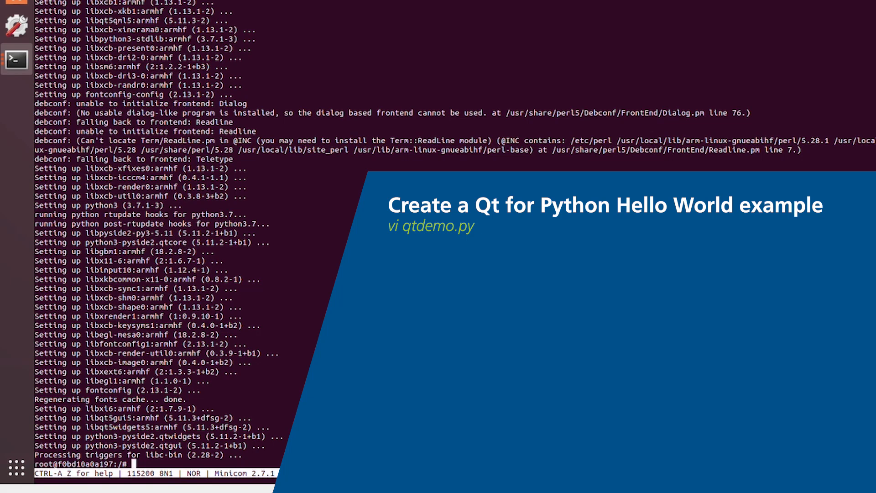
Step: Create qtdemo.py in vi with the 8-line Hello World script and export QT_QPA_PLATFORM=linuxfb
{"action": "type", "text": "vi qtdemo.py"}
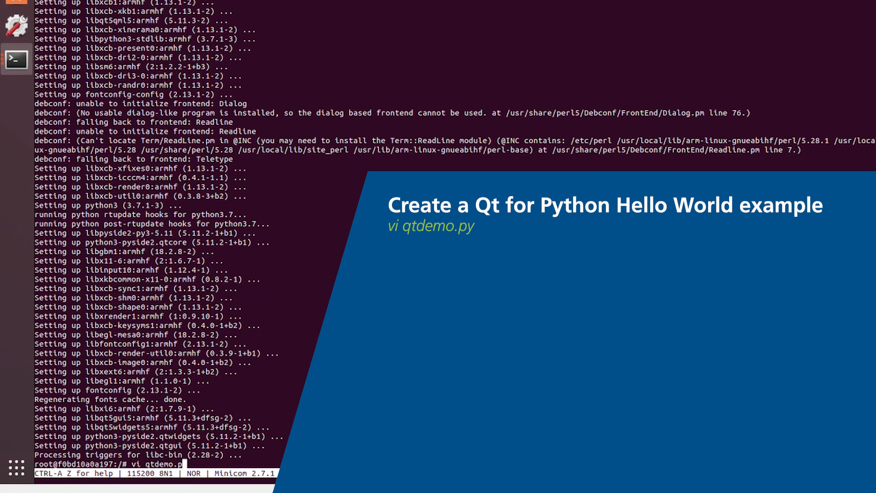
{"action": "key", "text": "Return"}
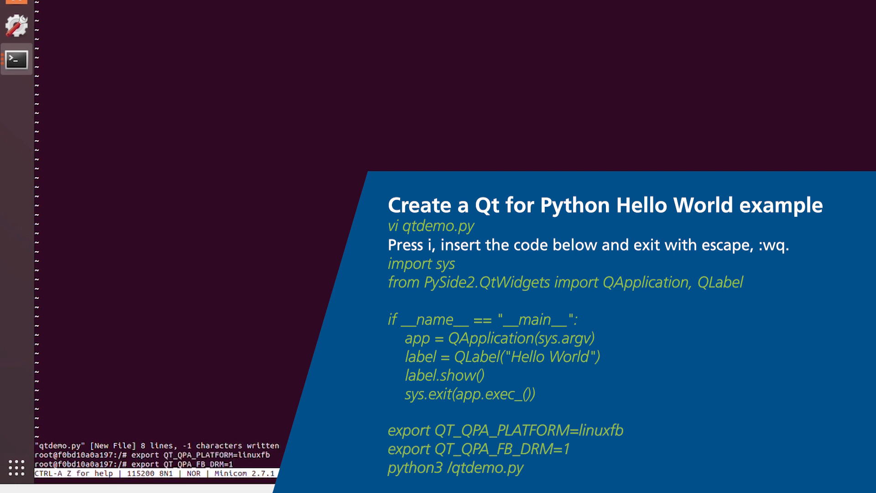
Step: Export QT_QPA_FB_DRM=1 and begin the python3 command to run qtdemo.py
{"action": "key", "text": "Return"}
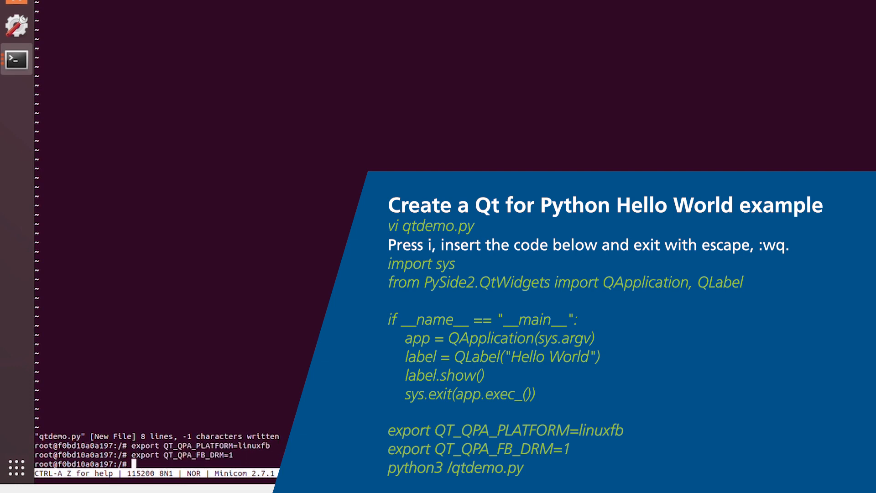
{"action": "type", "text": "python3"}
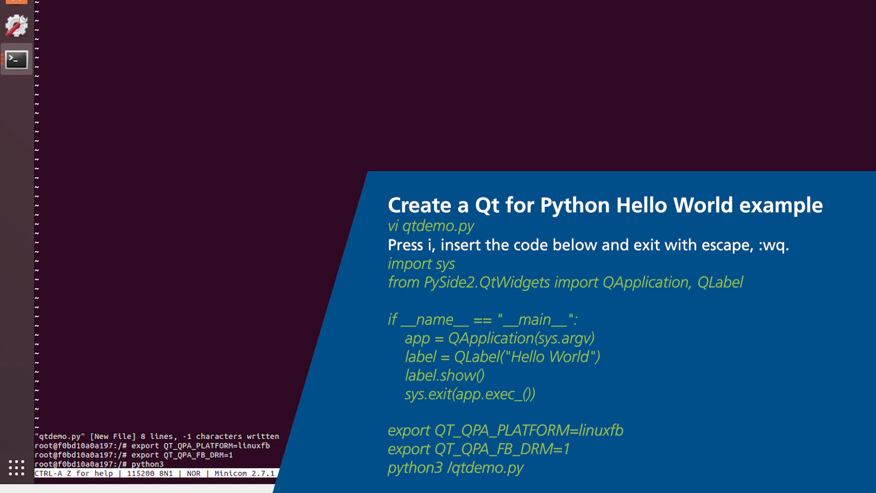